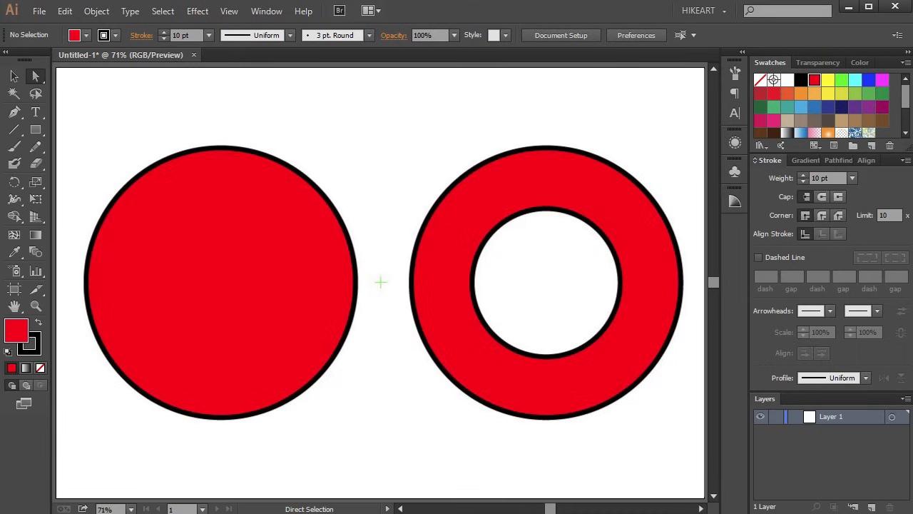
Clear the sample circles so the artboard is blank
key("ctrl+n")
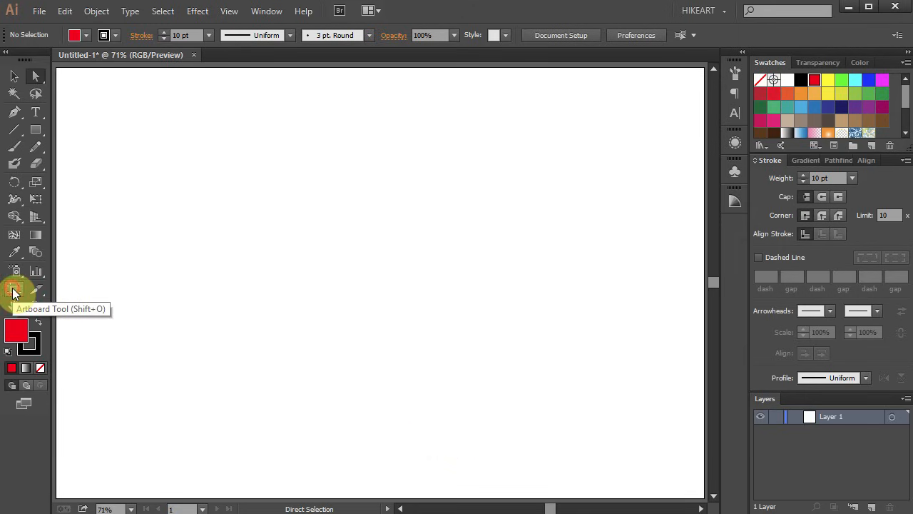
Show the artboard's centre mark using the Artboard Tool, then return to selection
left_click(16, 291)
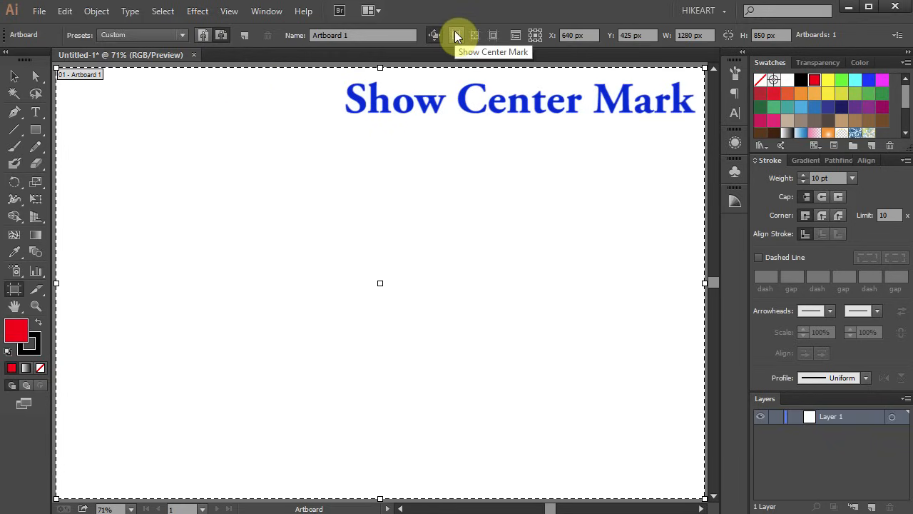
left_click(457, 35)
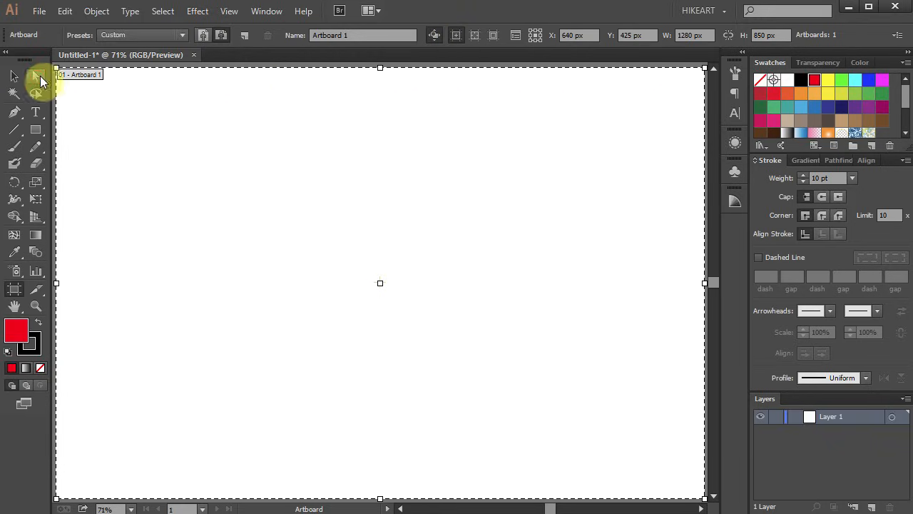
left_click(36, 77)
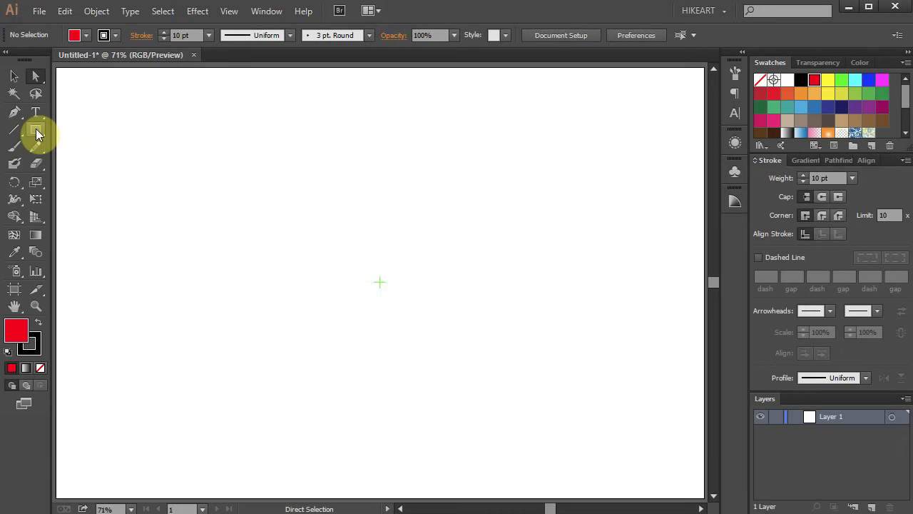
Draw a large perfect red circle from the centre mark with the Ellipse Tool
left_click(35, 133)
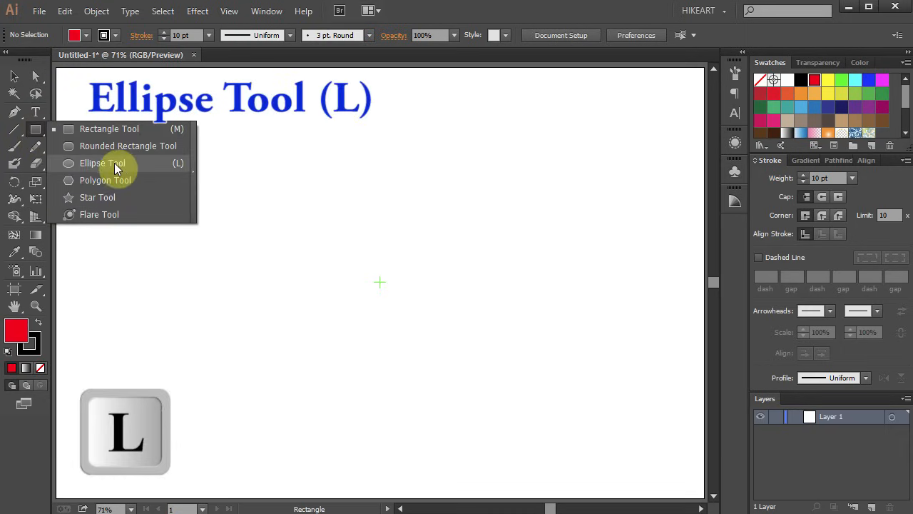
left_click(102, 162)
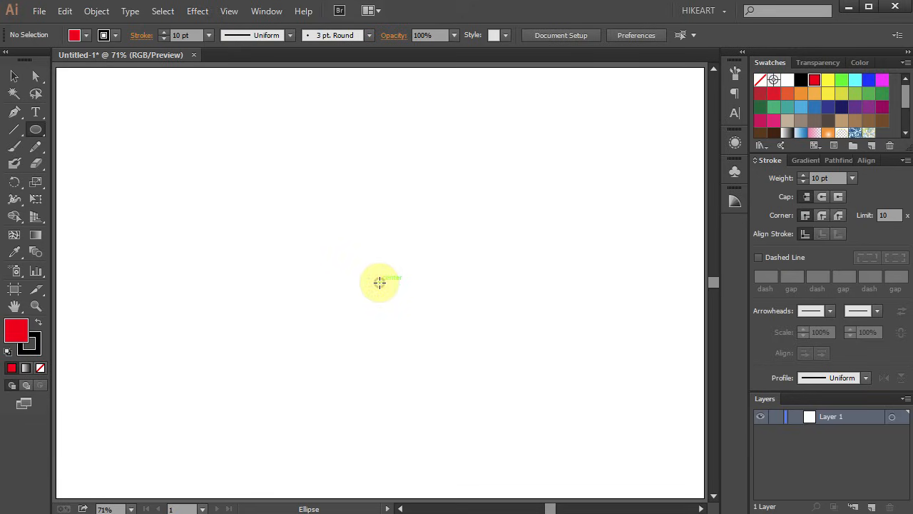
left_click_drag(379, 282, 421, 342)
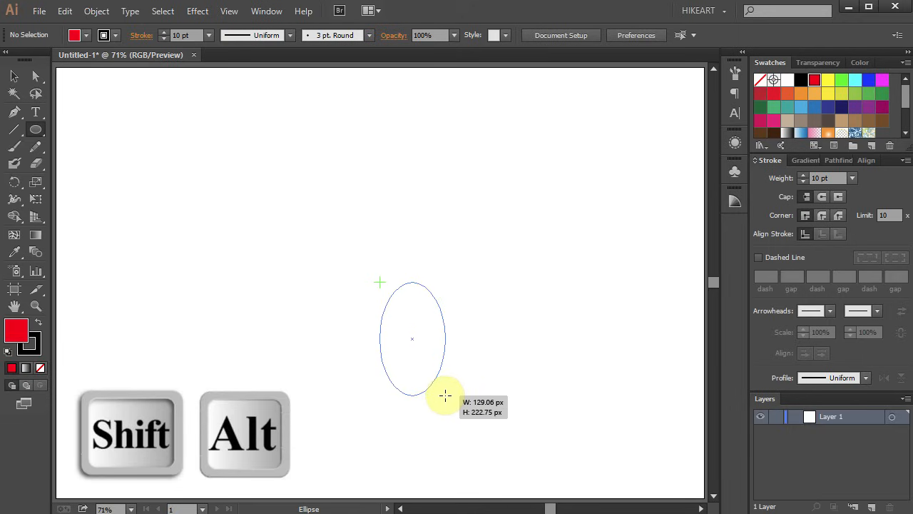
left_click_drag(445, 394, 453, 400)
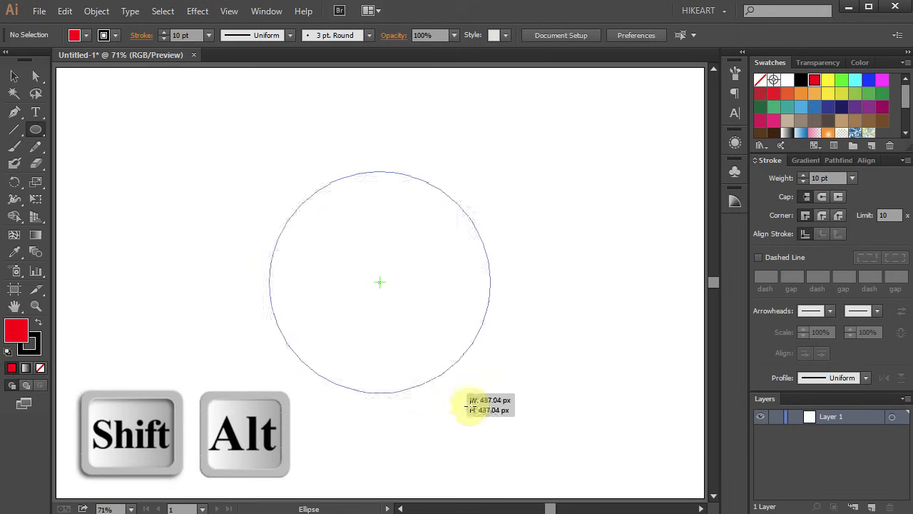
left_click_drag(468, 402, 559, 464)
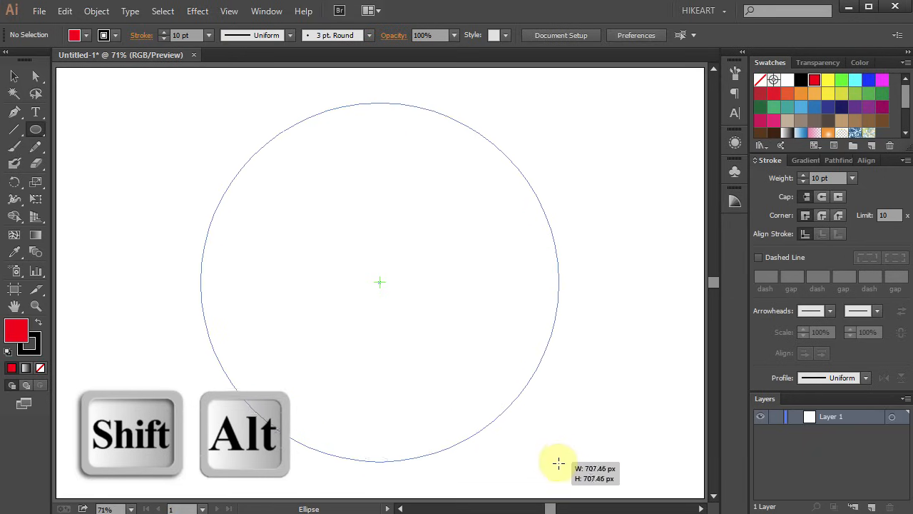
left_click_drag(557, 462, 563, 466)
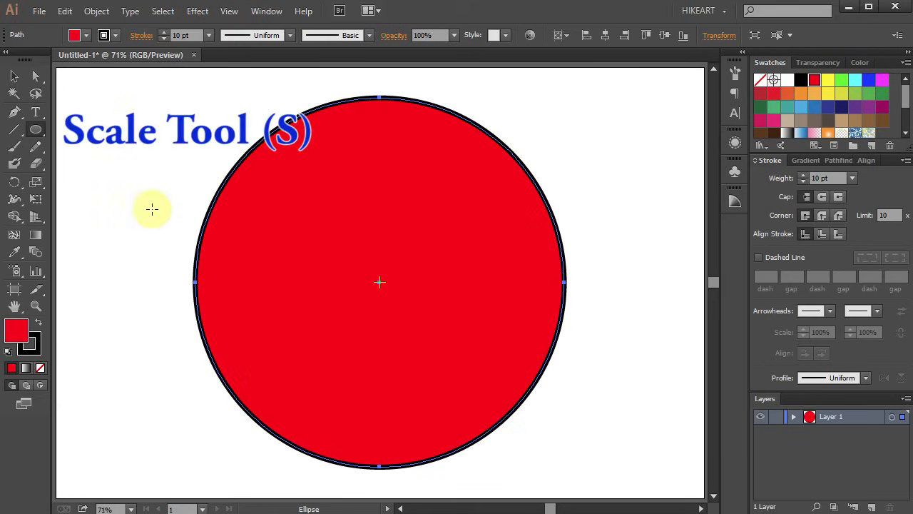
mouse_move(37, 182)
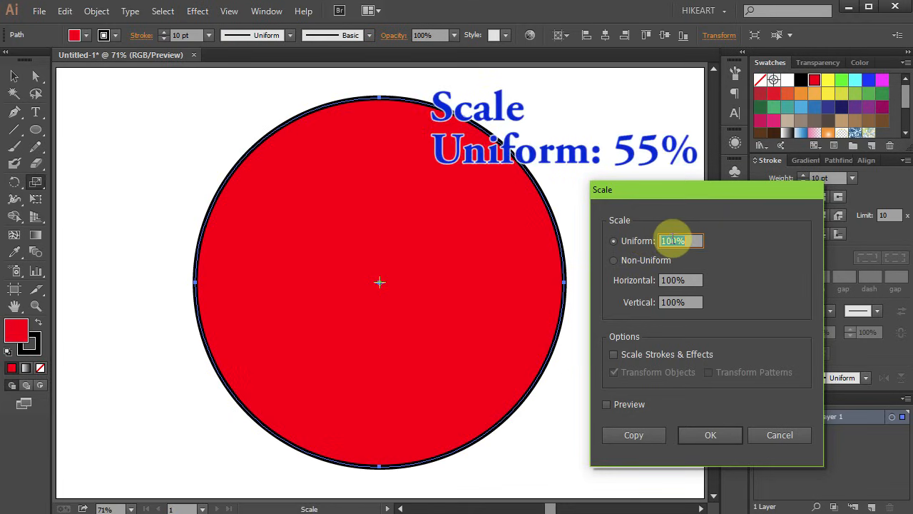
Make a concentric copy of the circle scaled uniformly to 55%
type("5")
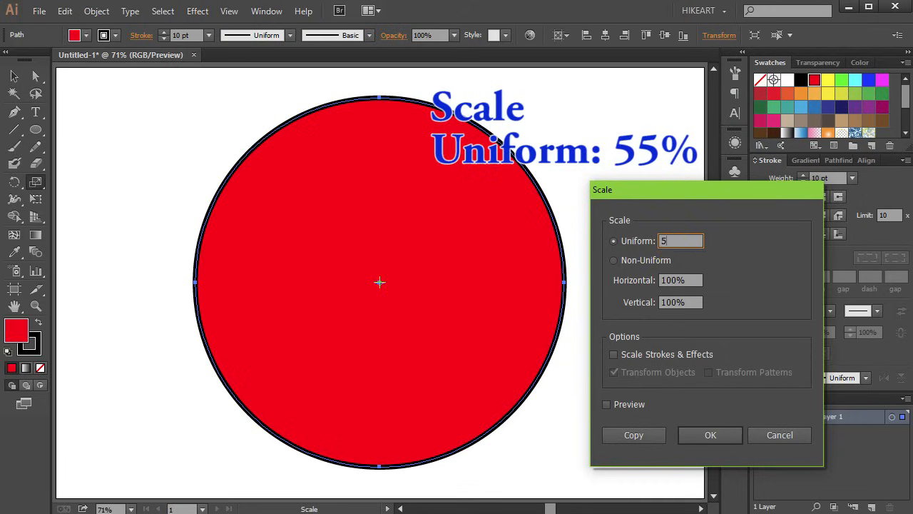
type("5%")
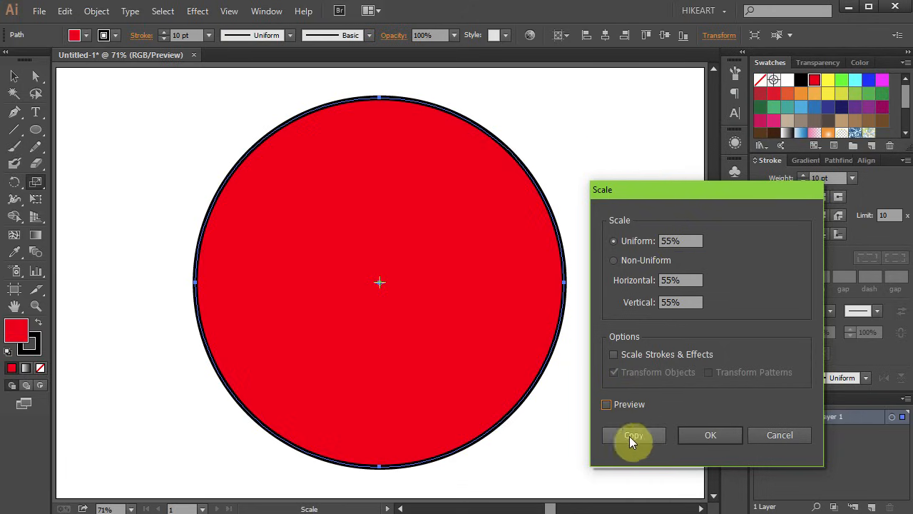
left_click(633, 435)
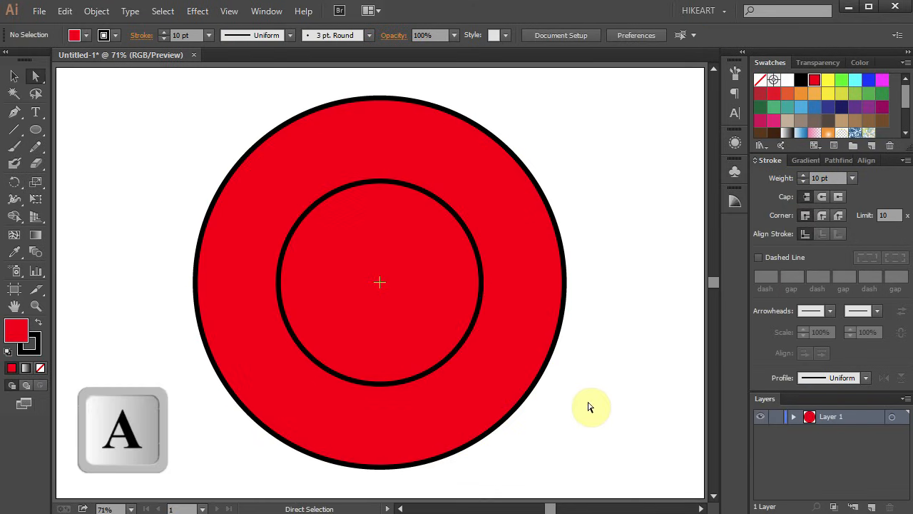
Select only the inner circle and give it a teal fill from the Swatches panel
left_click(391, 262)
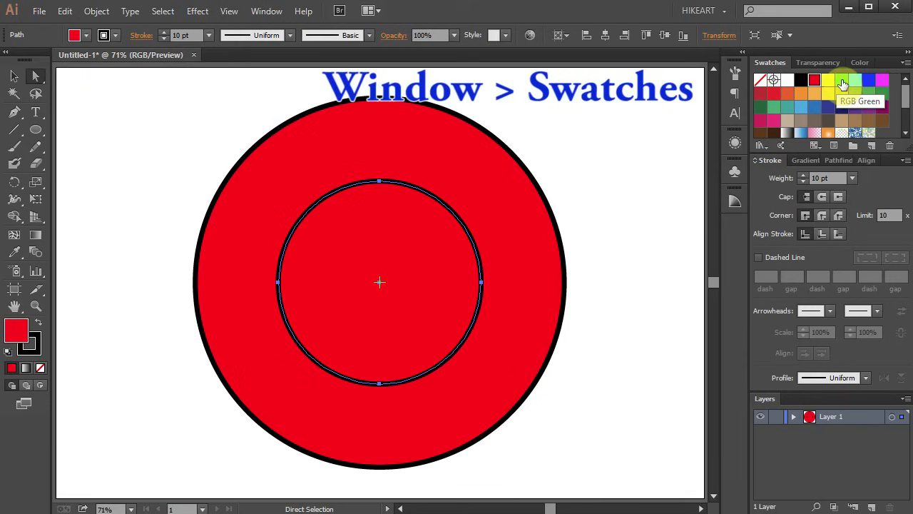
left_click(842, 93)
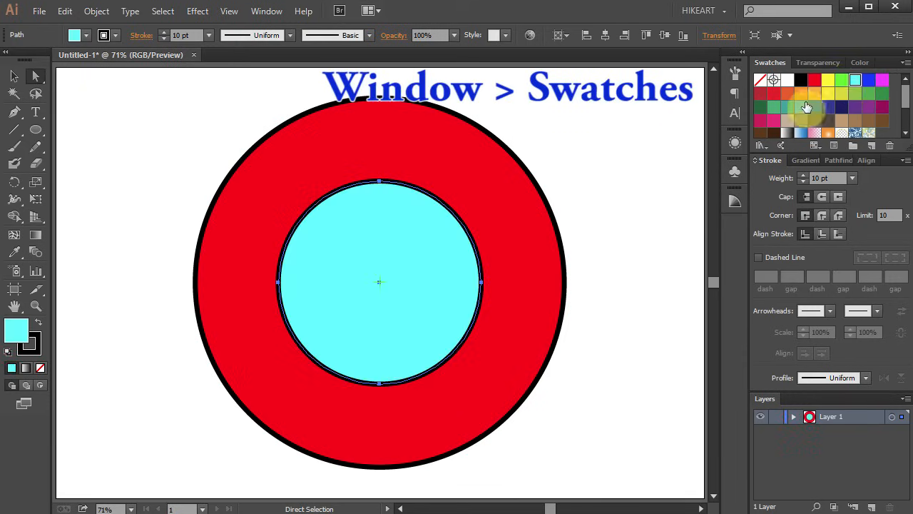
left_click(785, 108)
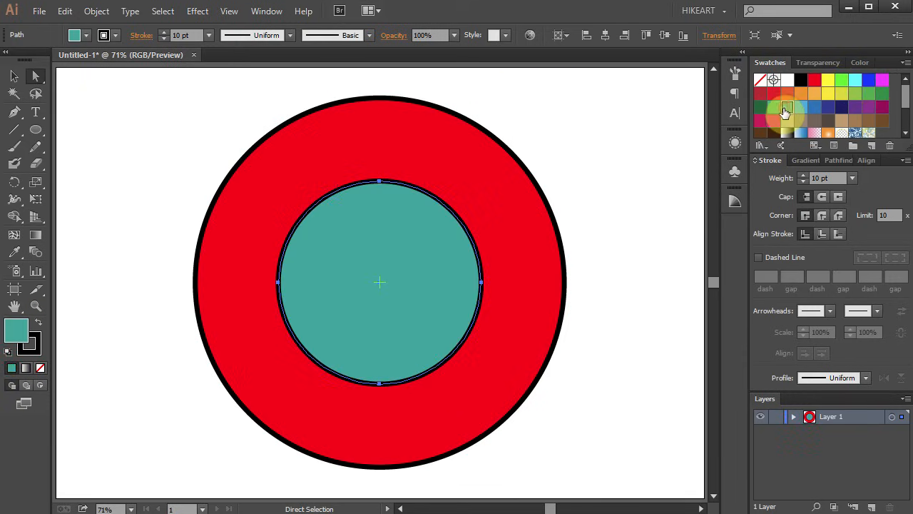
left_click(386, 149)
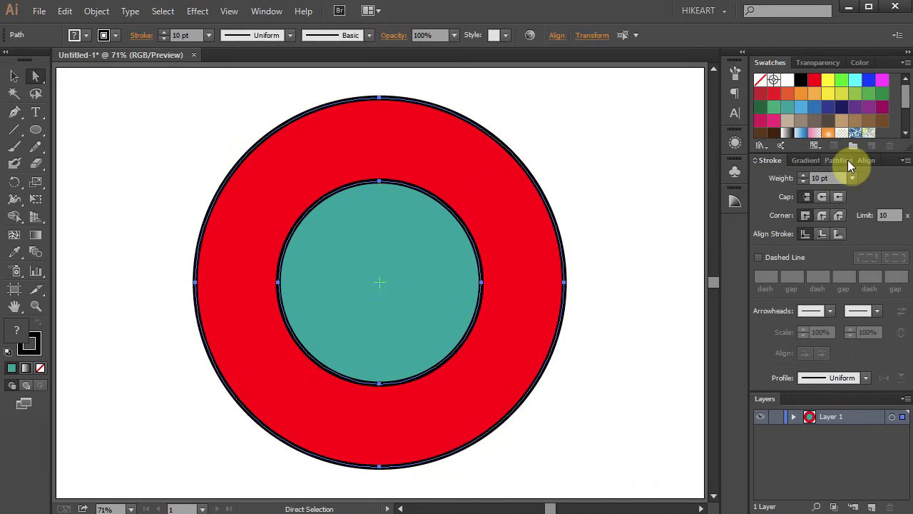
Punch the inner circle out of the outer one with Pathfinder Minus Front
left_click(839, 159)
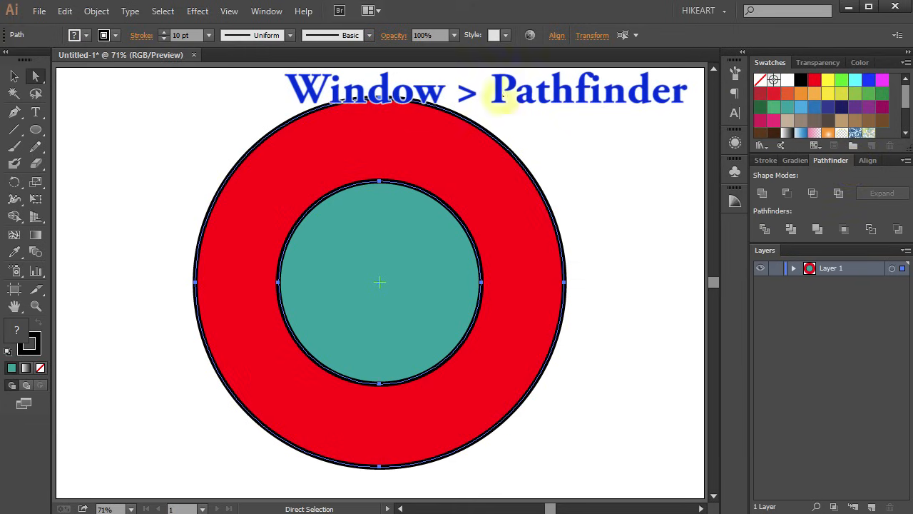
left_click(265, 10)
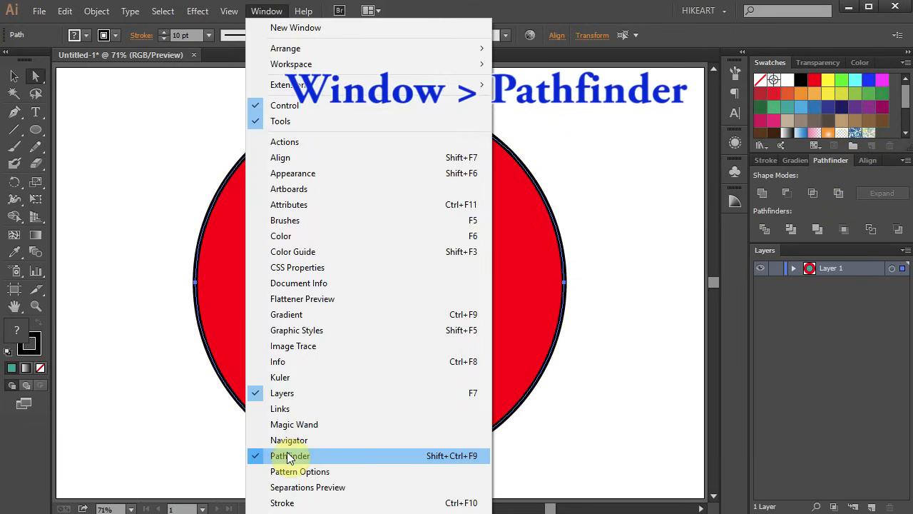
left_click(290, 455)
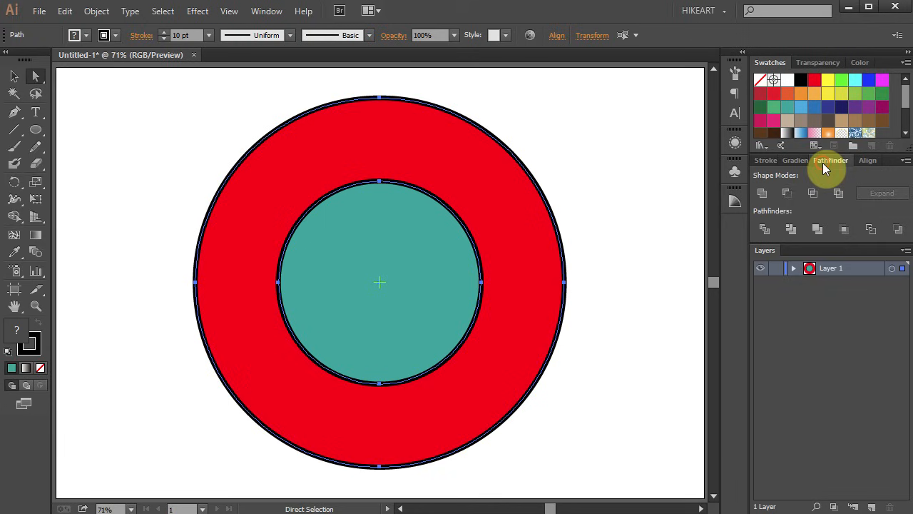
left_click(788, 193)
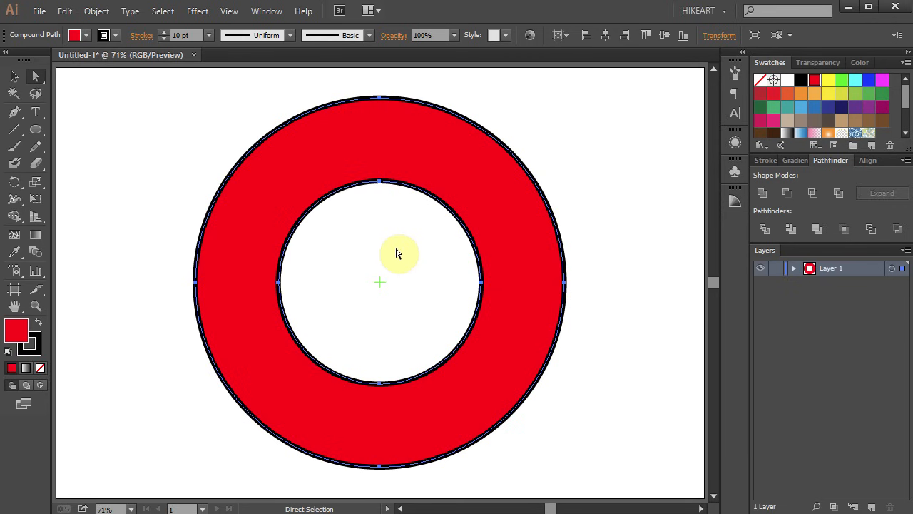
left_click(228, 11)
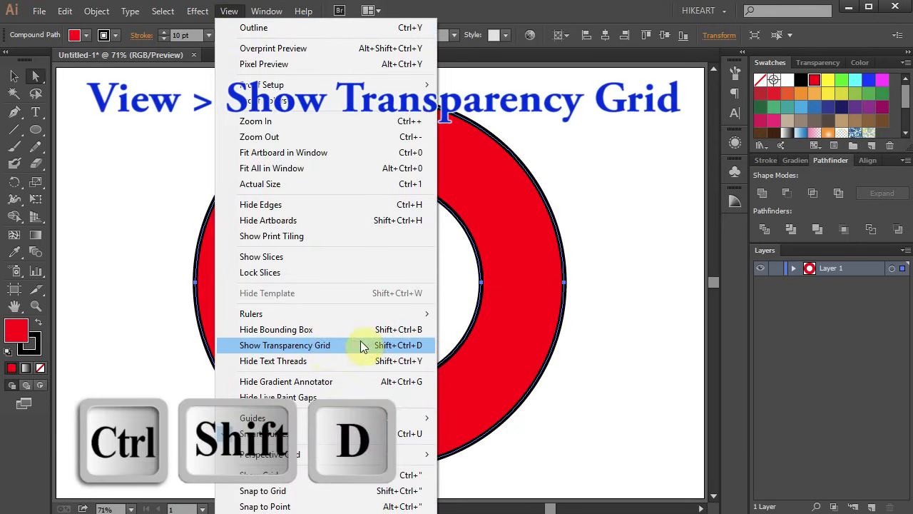
left_click(285, 344)
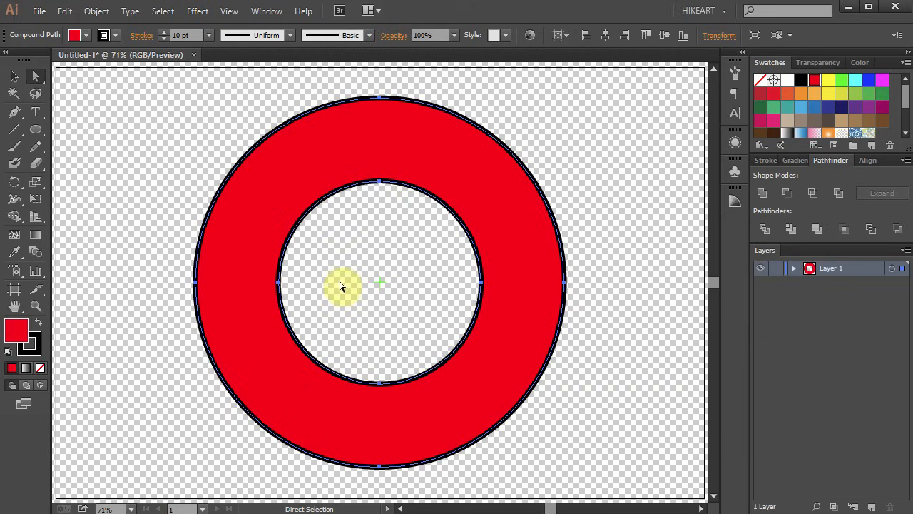
key("ctrl+shift+d")
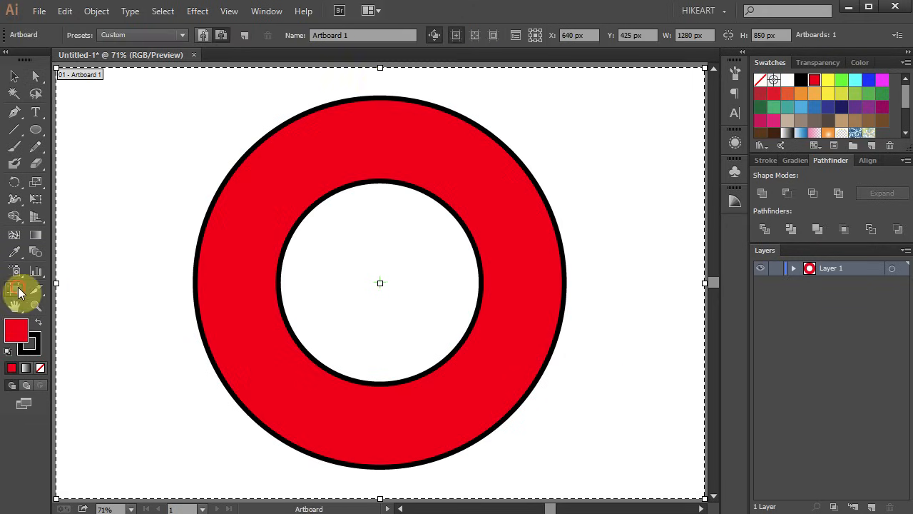
Leave the Artboard Tool and deselect the finished red ring
left_click(35, 77)
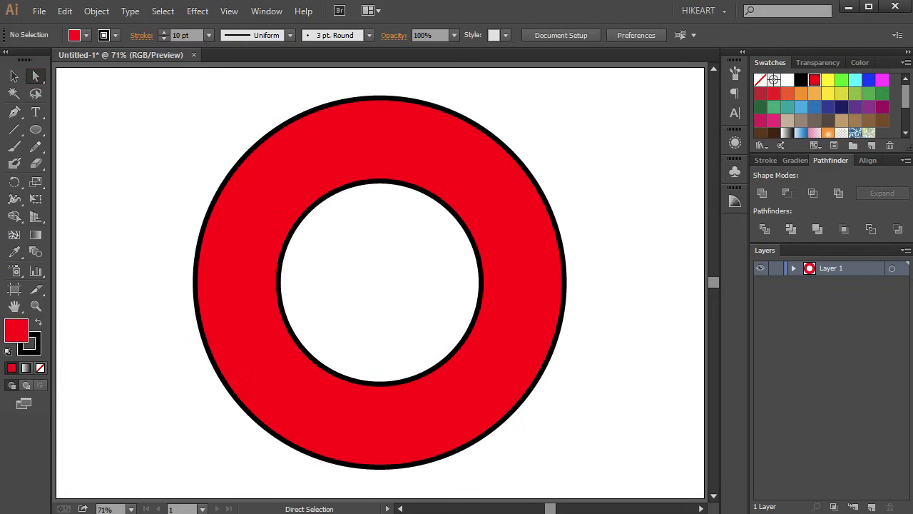